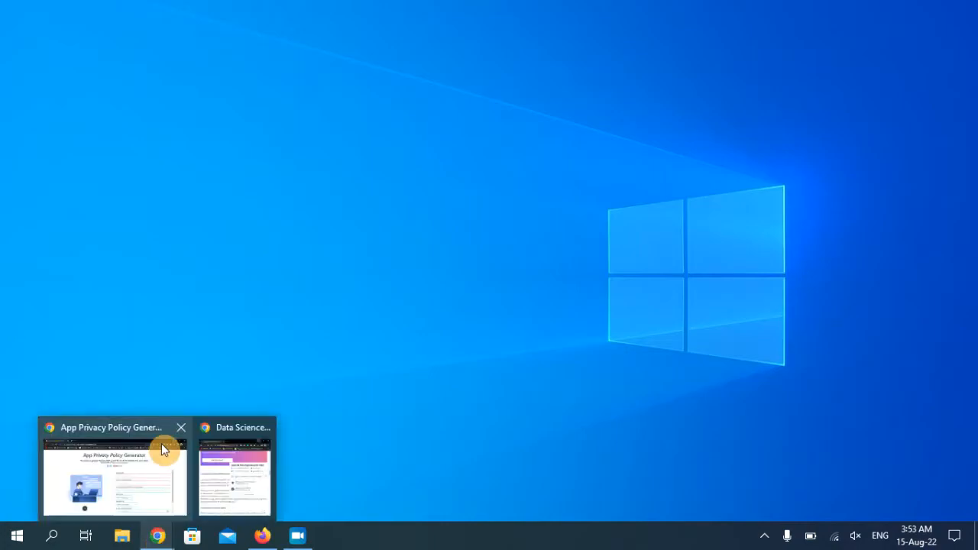
Step: Switch to the App Privacy Policy Generator window in Chrome from the taskbar
click(115, 474)
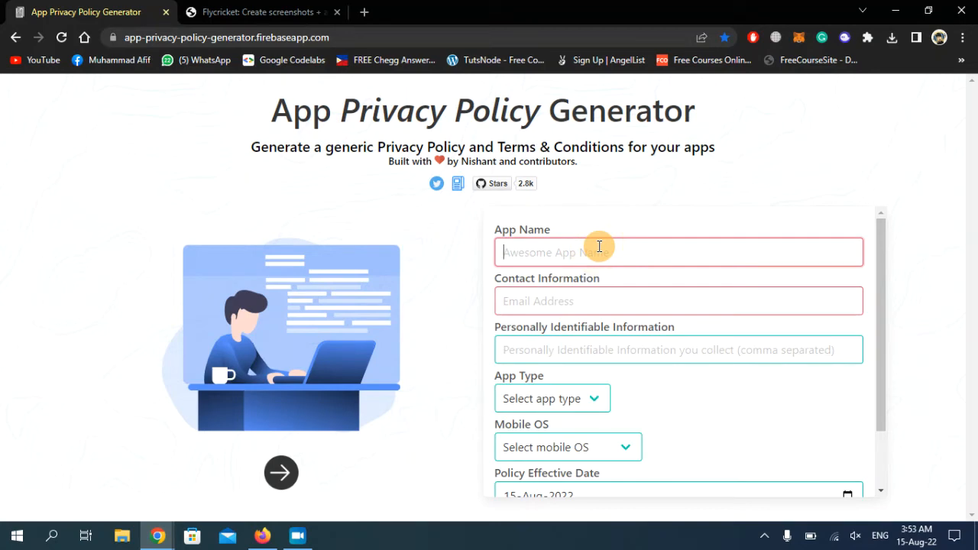
text(Counter)
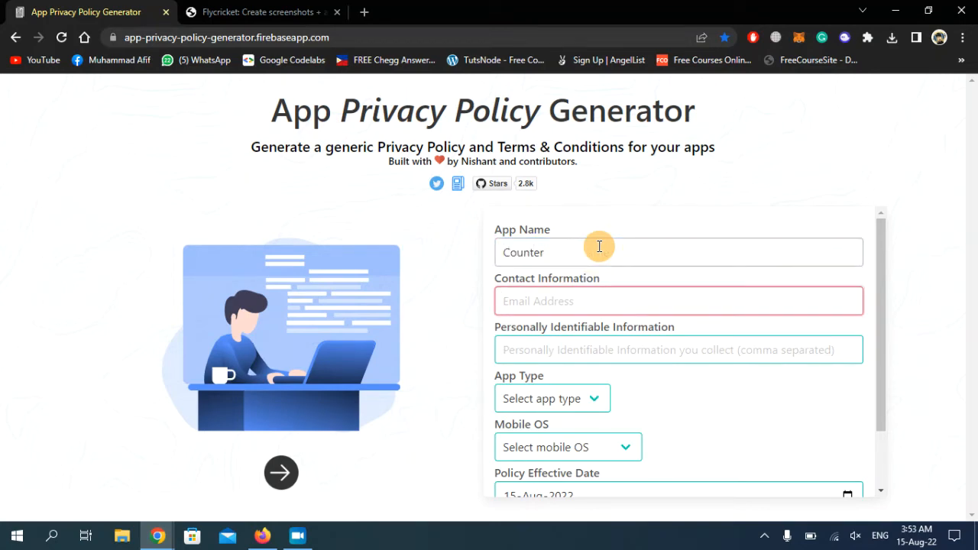
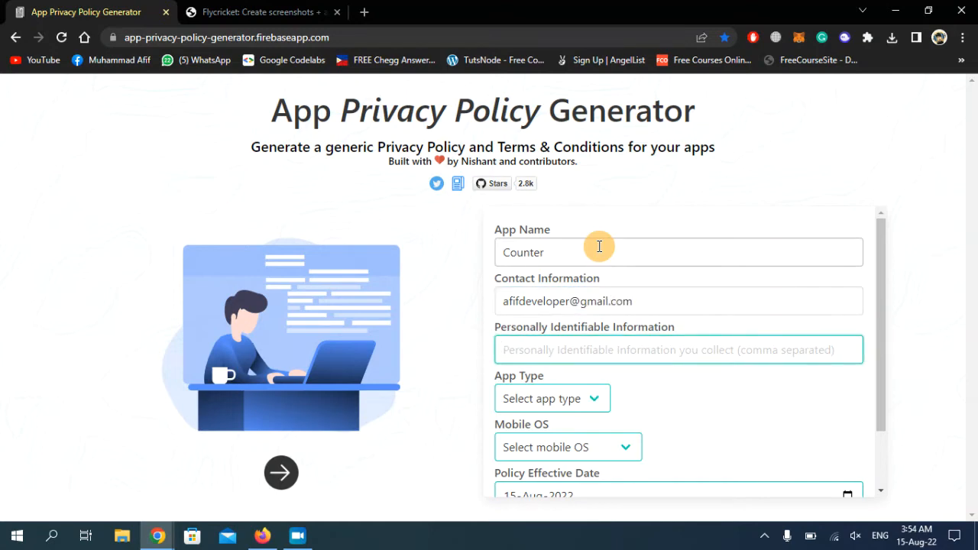
text(Muhammad Afif Ur Re)
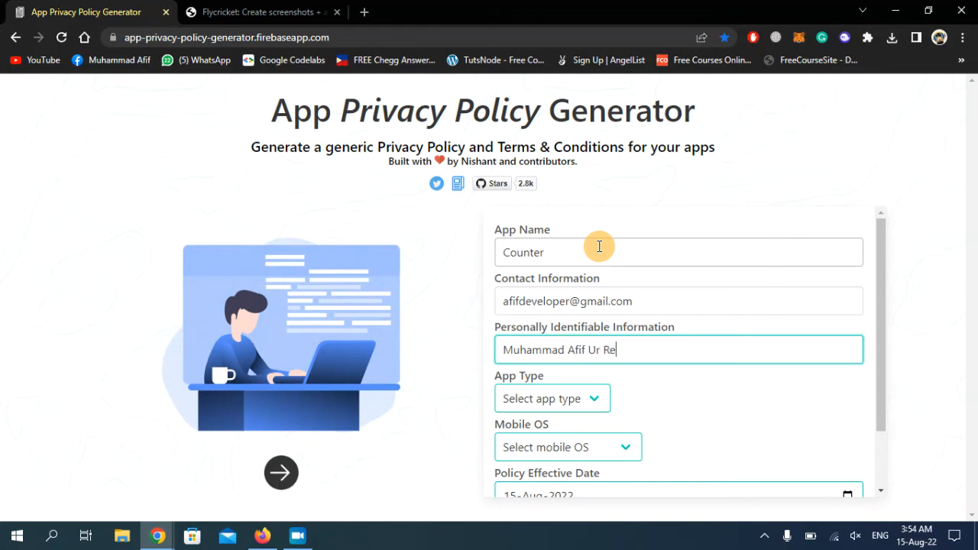
text(hman)
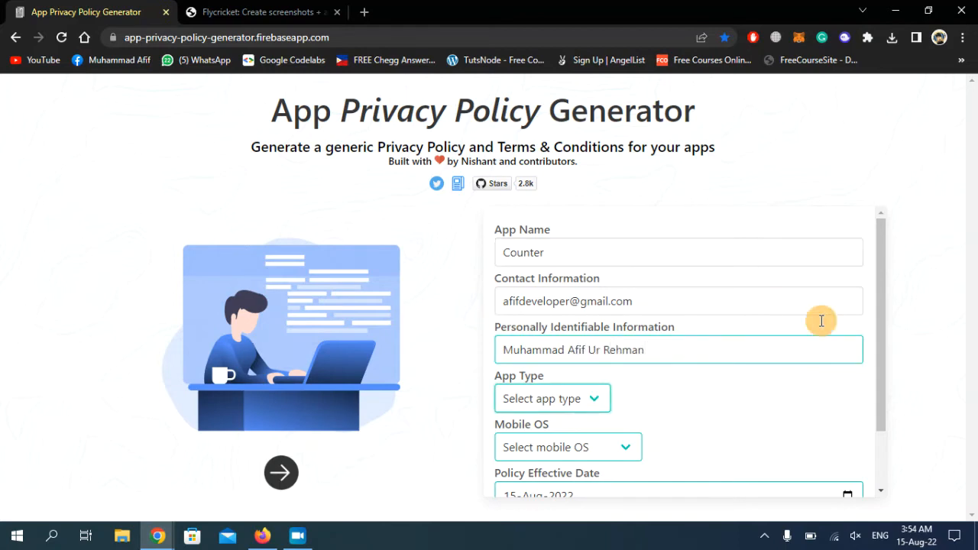
Step: Set app type to Free, mobile OS to Android, and owner type to Individual
scroll(down, 3)
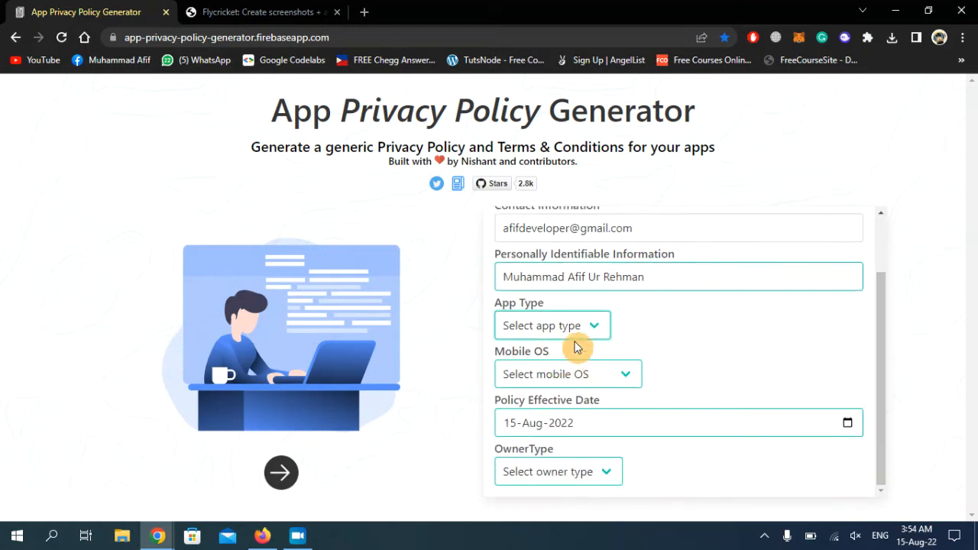
click(551, 325)
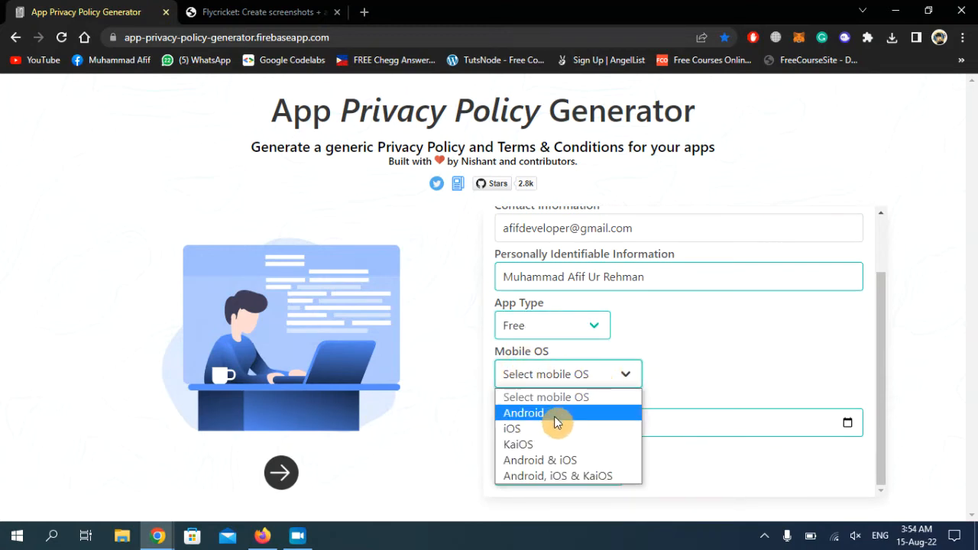
mouse_move(543, 417)
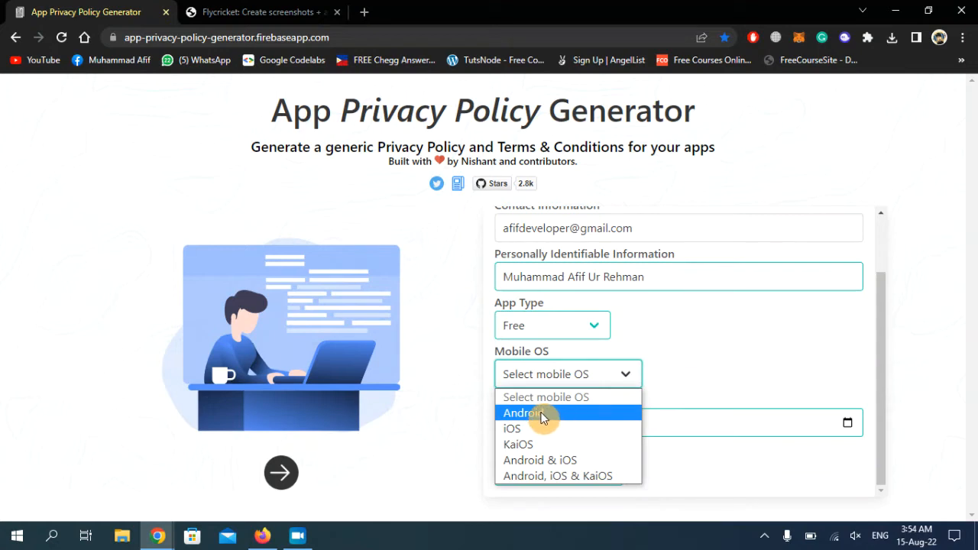
click(522, 413)
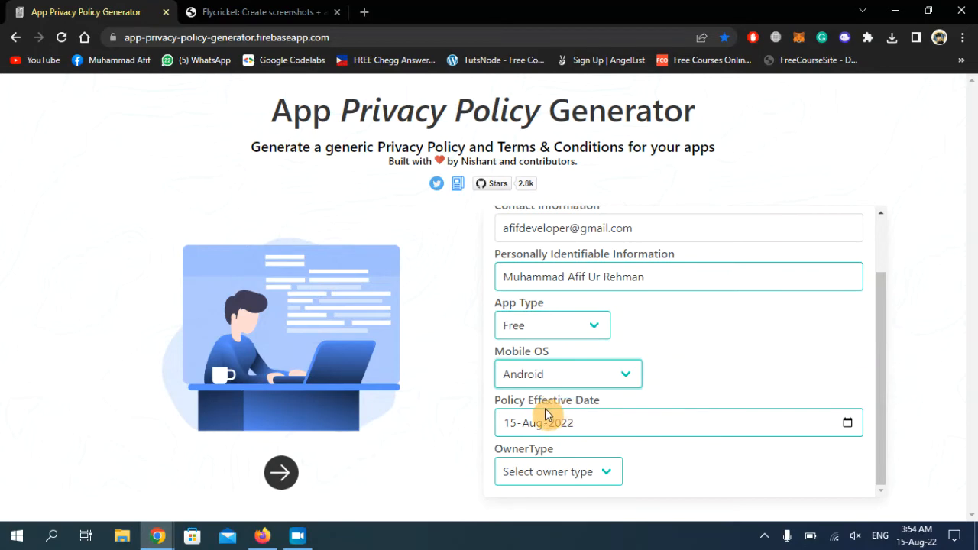
mouse_move(575, 426)
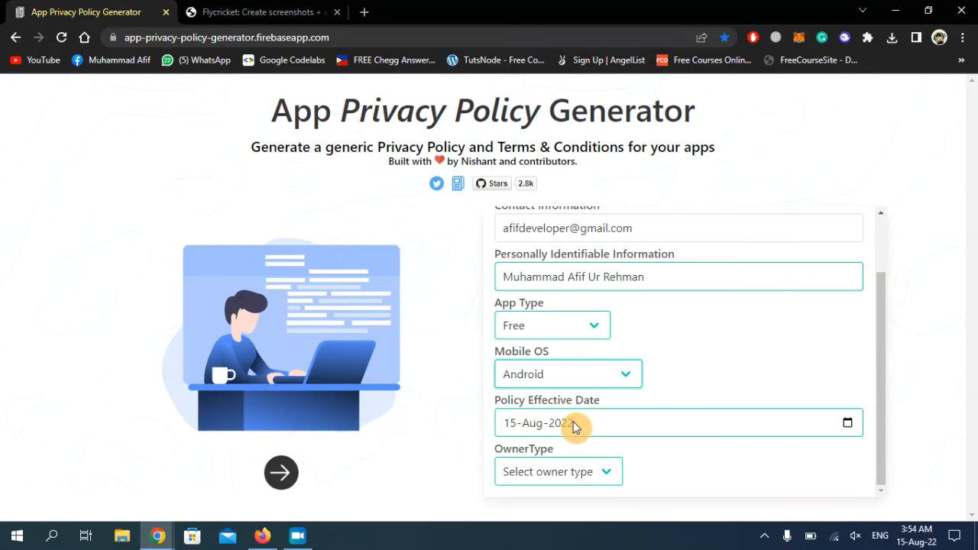
mouse_move(577, 480)
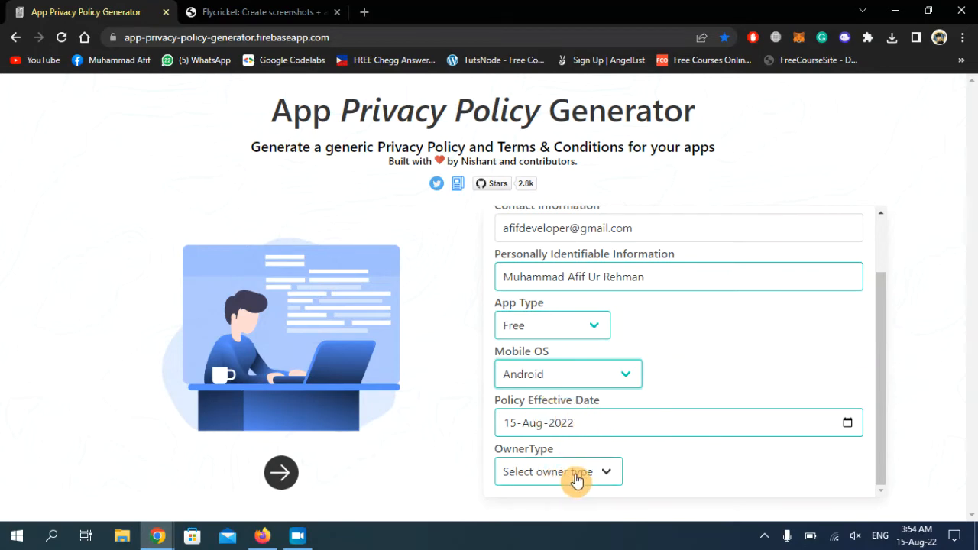
click(557, 472)
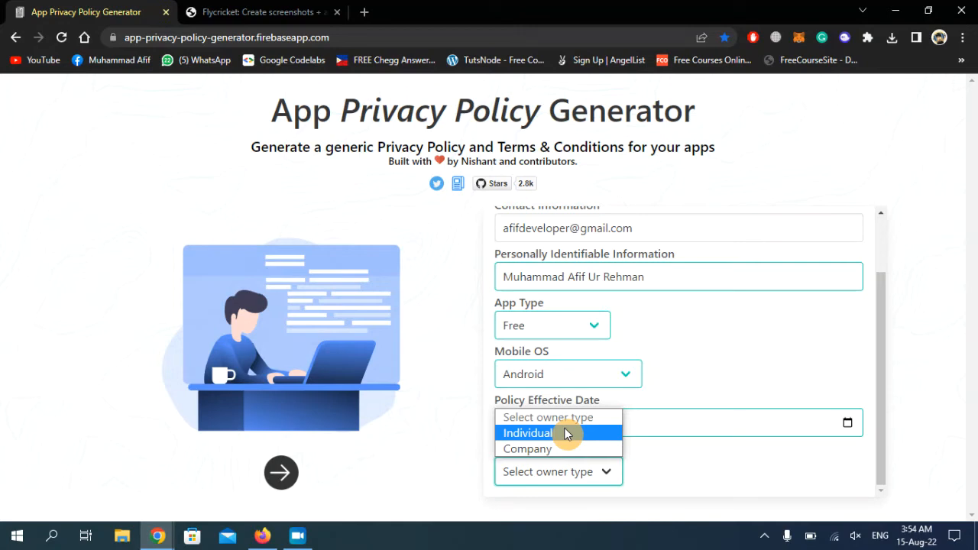
click(528, 433)
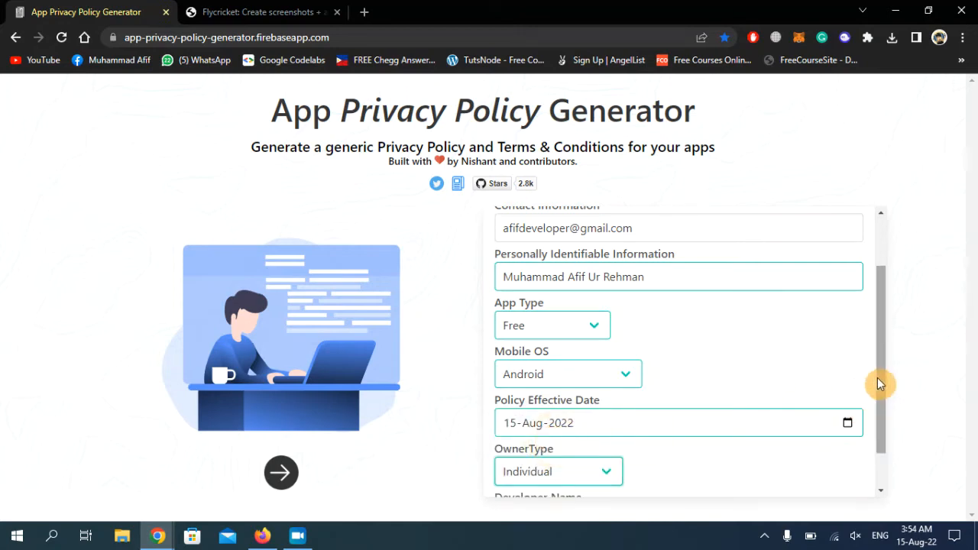
Step: Enter 'Afif' as developer name and advance to the Third Party Services step
scroll(down, 3)
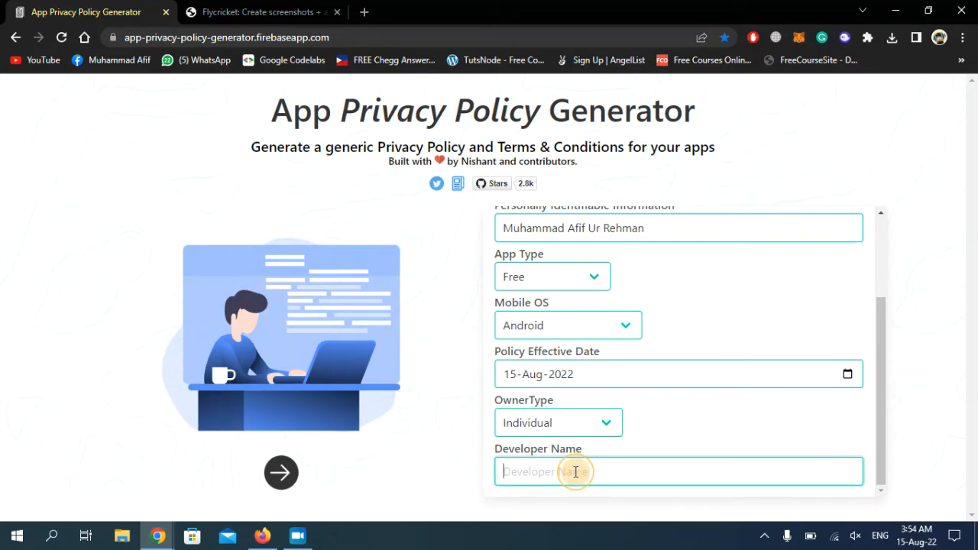
text(Afif)
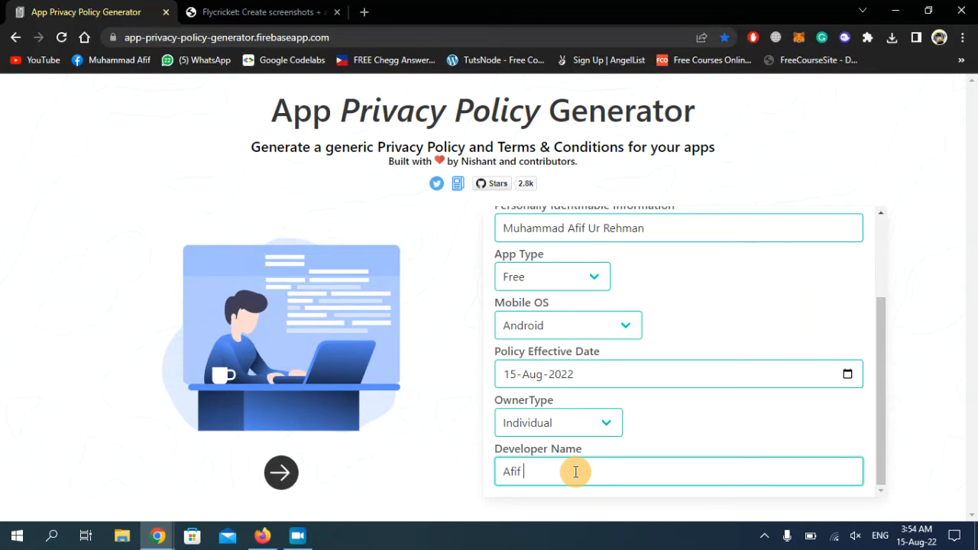
click(281, 472)
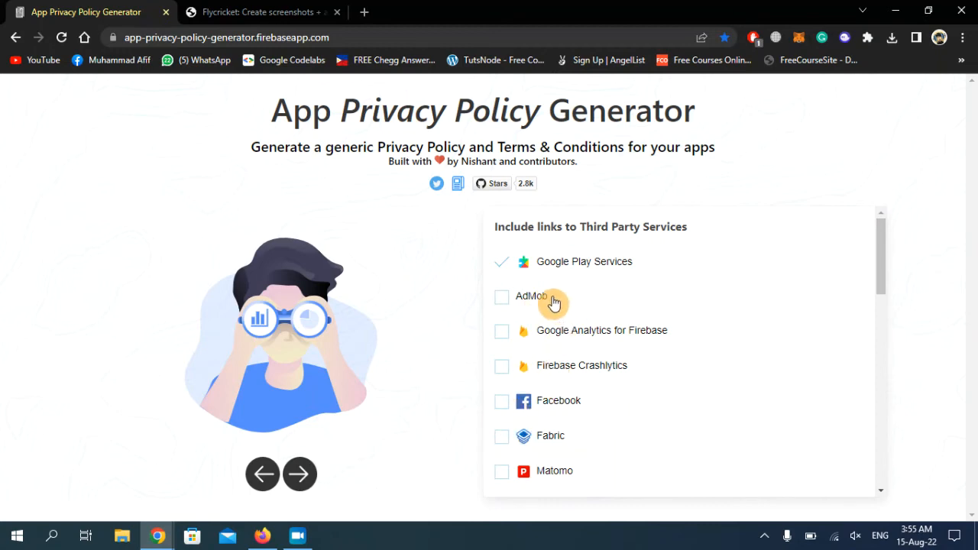
mouse_move(821, 264)
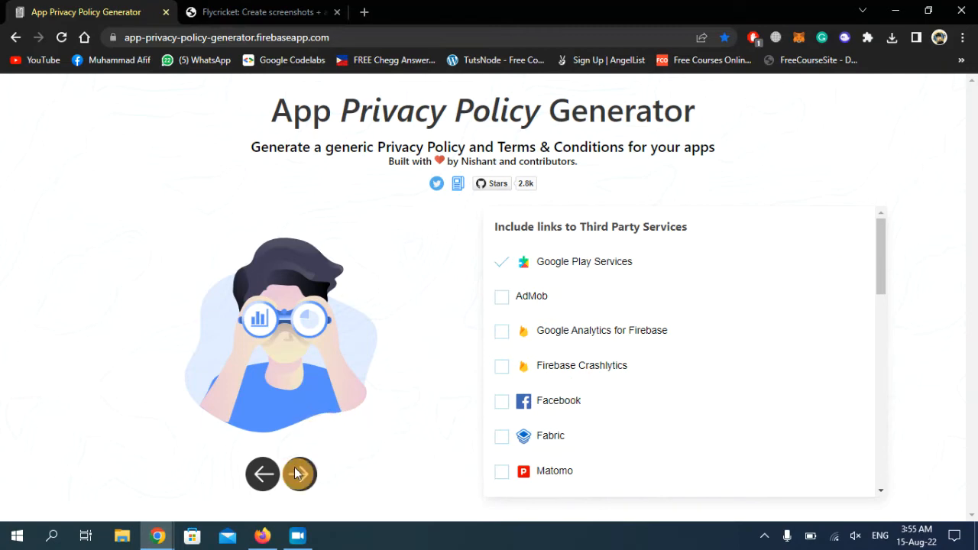
Step: Continue past third-party services with only Google Play Services selected
click(299, 473)
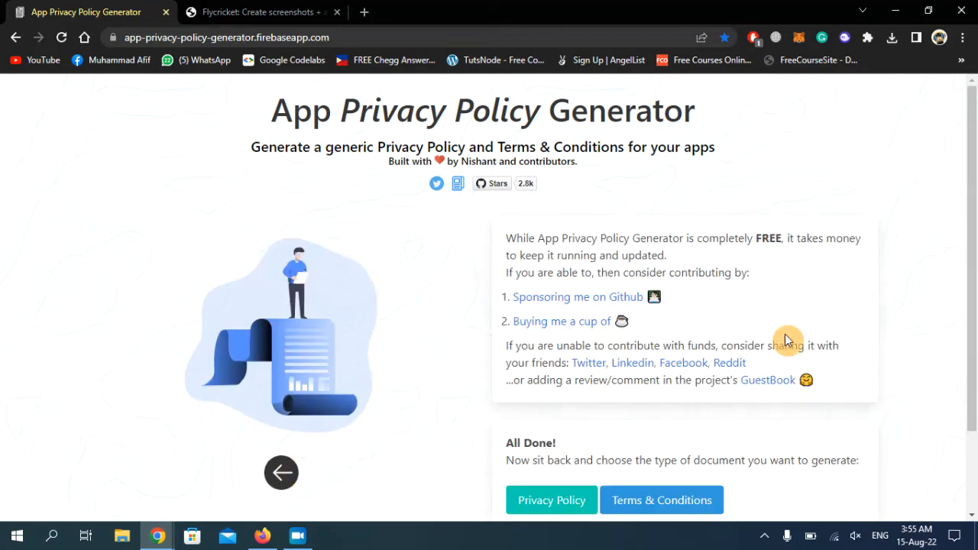
Step: Generate the Privacy Policy from the All Done section
scroll(down, 3)
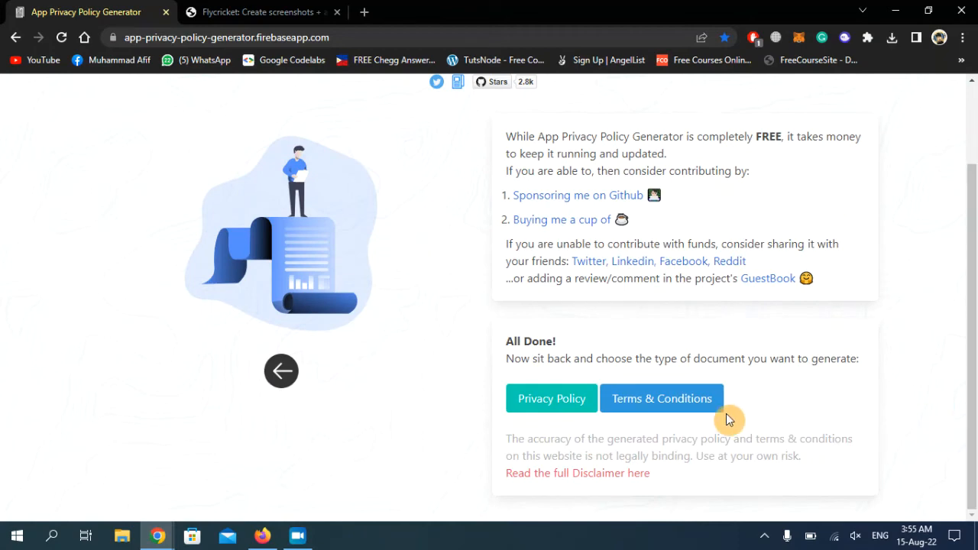
mouse_move(688, 418)
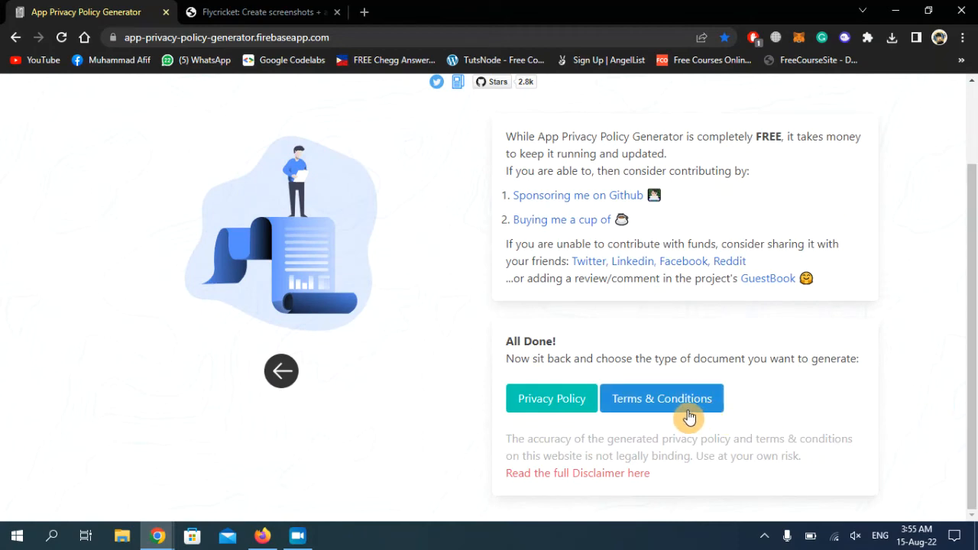
mouse_move(560, 403)
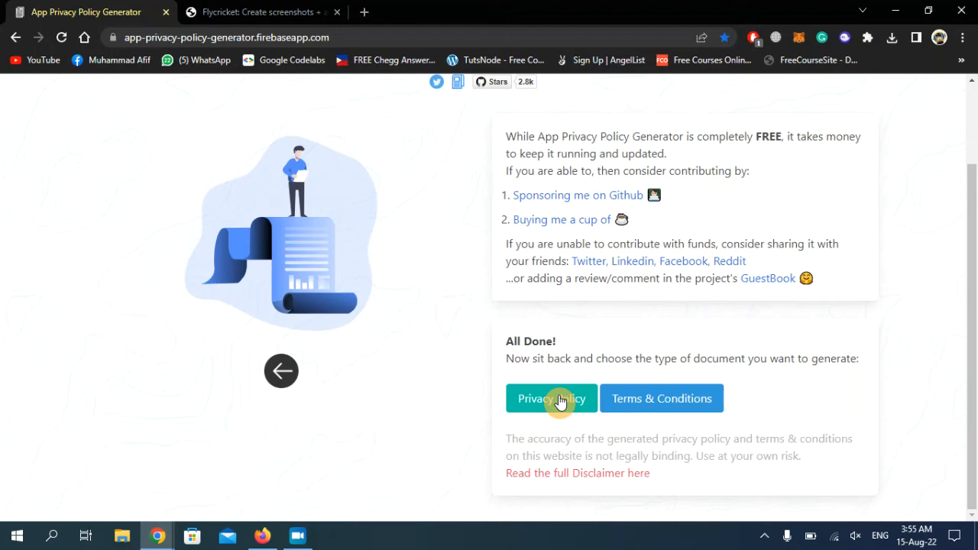
click(551, 398)
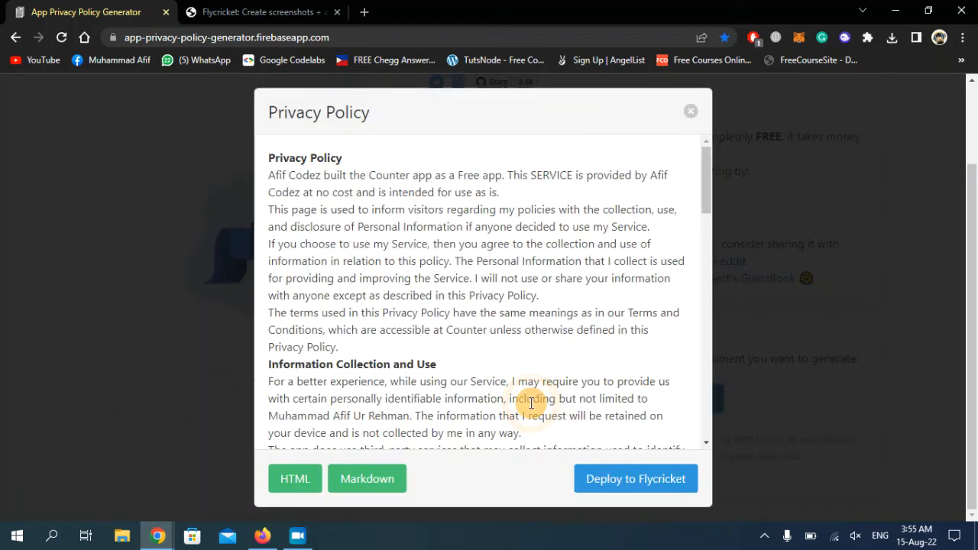
mouse_move(634, 478)
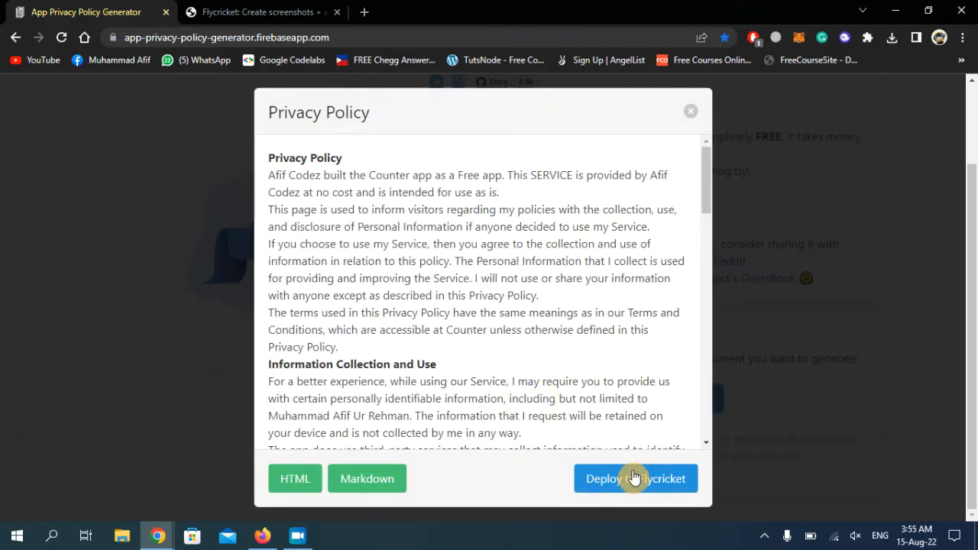
Step: Deploy the generated Counter privacy policy to Flycricket
click(635, 479)
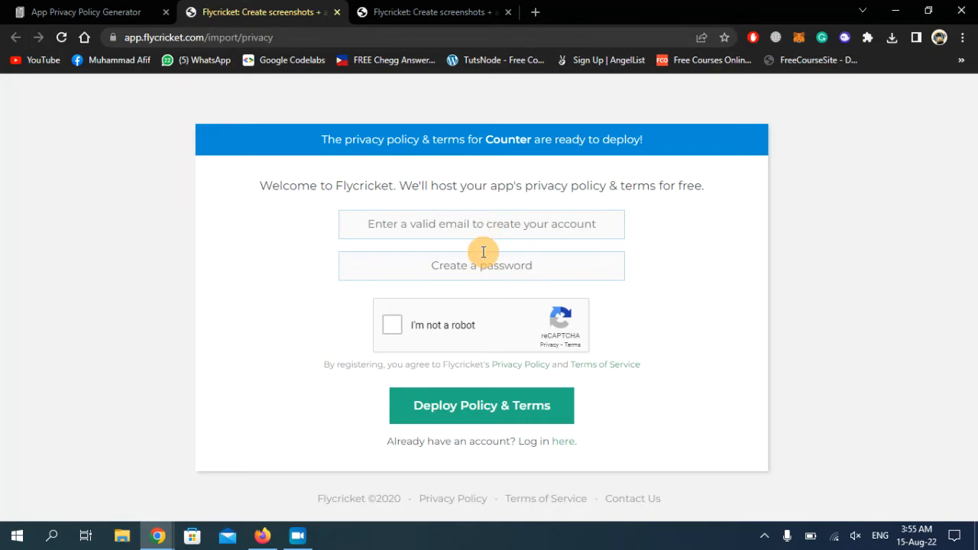
Step: Choose to log in with an existing Flycricket account instead of signing up
click(563, 441)
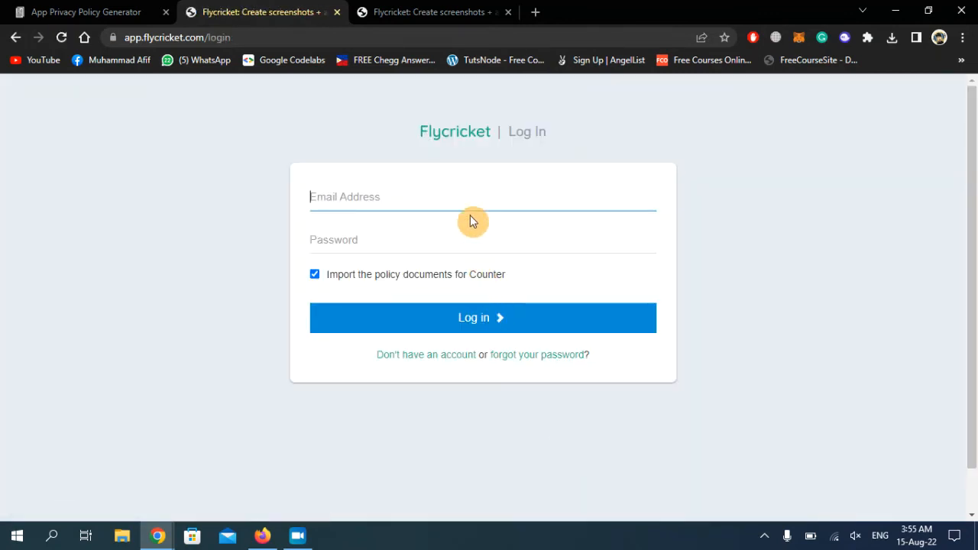
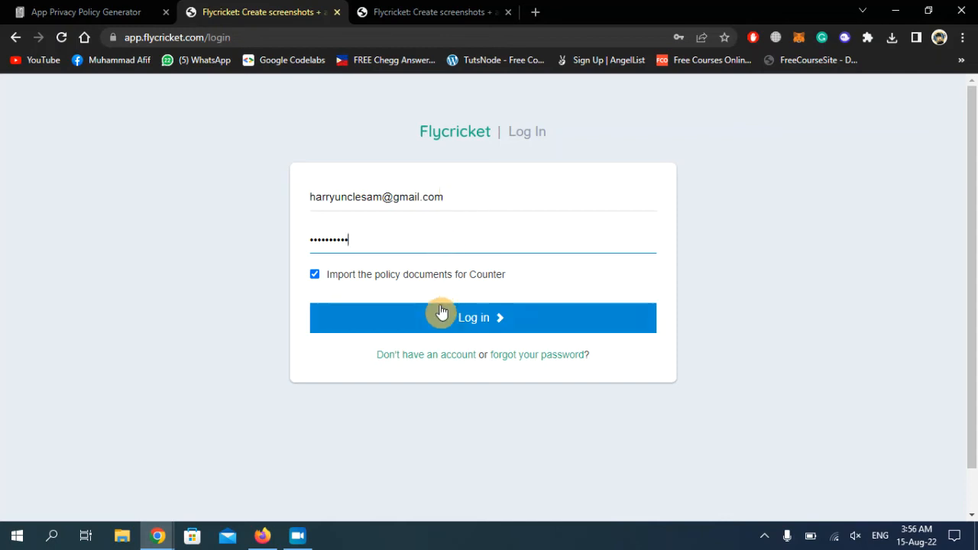
Step: Log in to Flycricket as 'harry' to import and publish the Counter policy
click(482, 317)
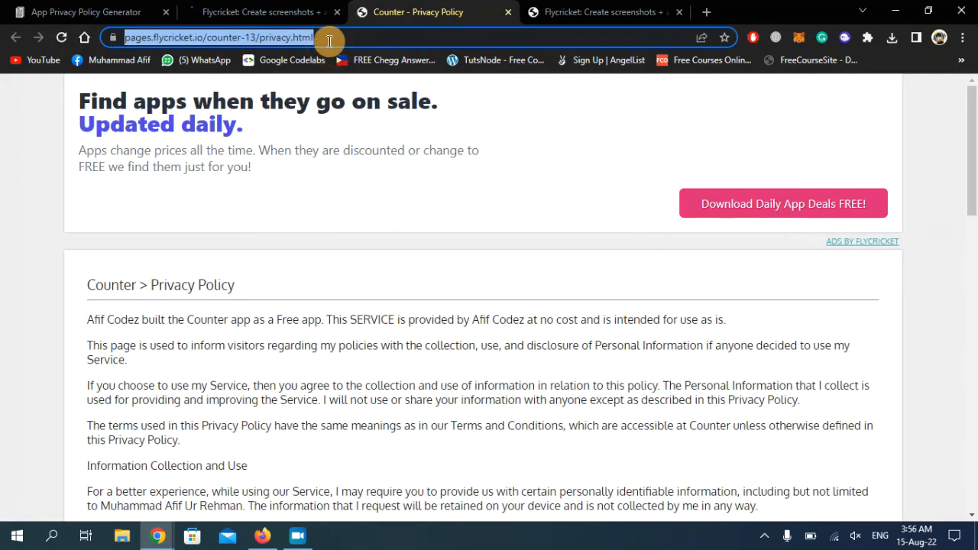
Step: Scroll through the hosted privacy page, then select its URL in the address bar
scroll(down, 3)
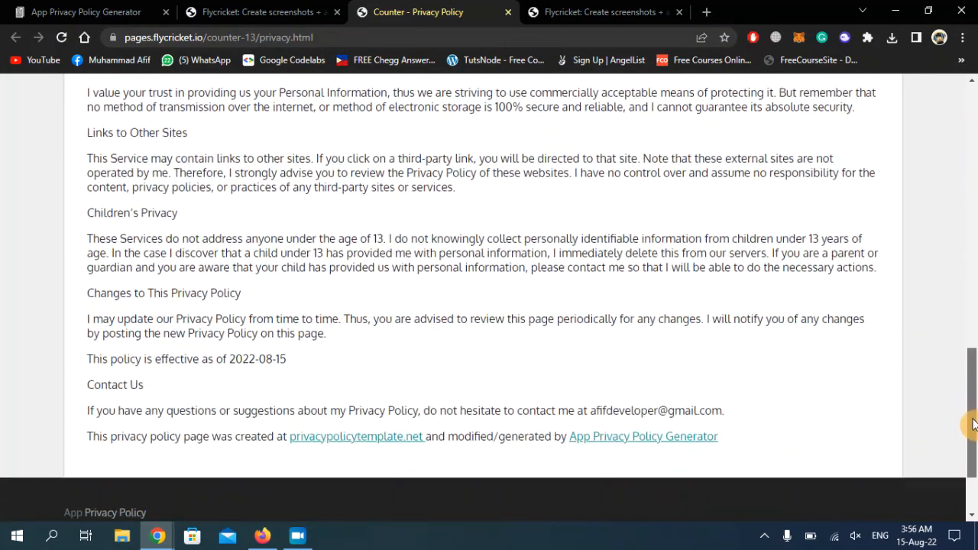
scroll(up, 3)
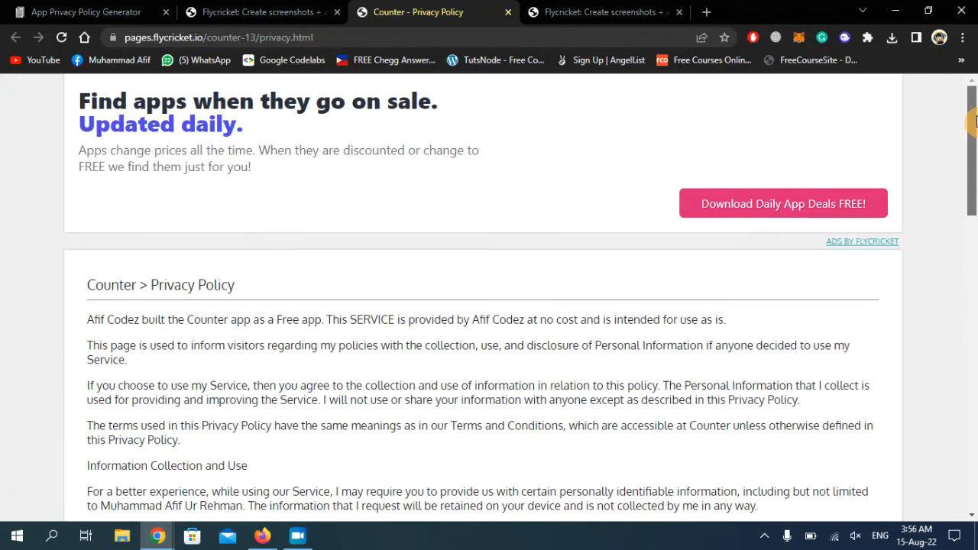
click(218, 37)
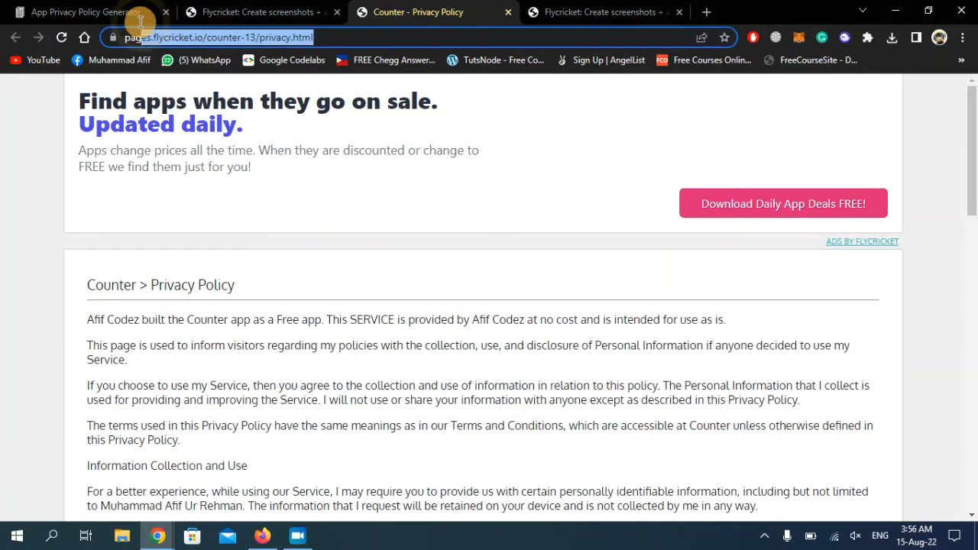
mouse_move(116, 36)
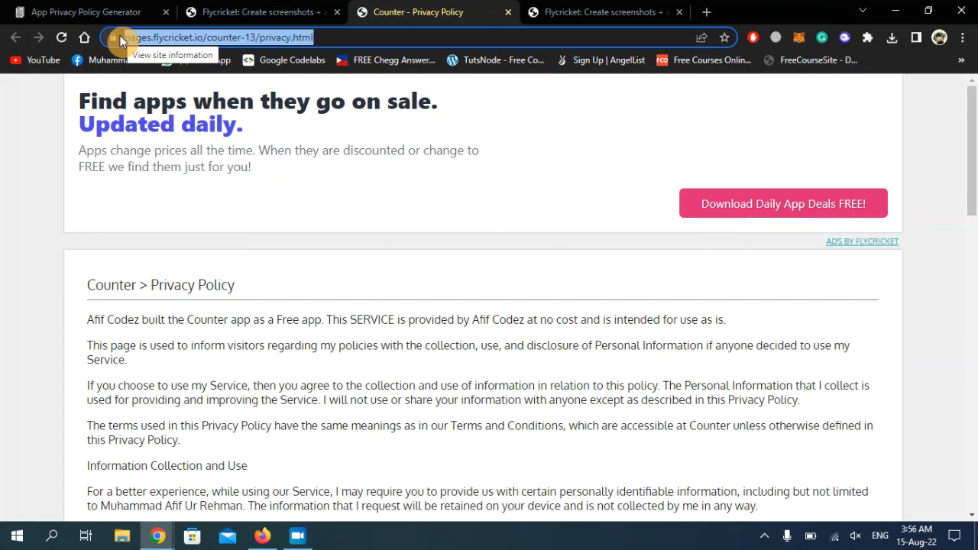